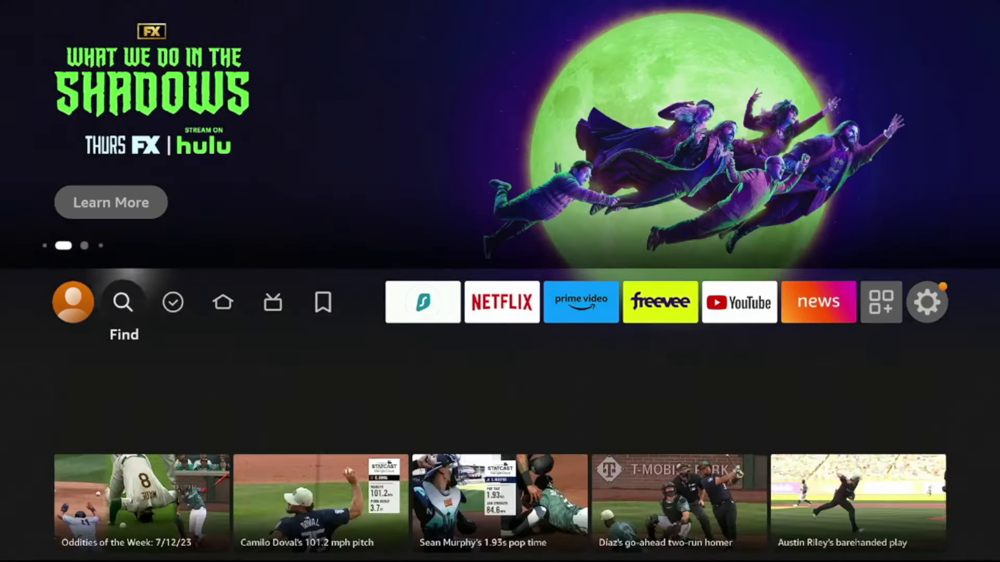
- Search Find for 'Down' and pick the Downloader suggestion to list the app
click(122, 301)
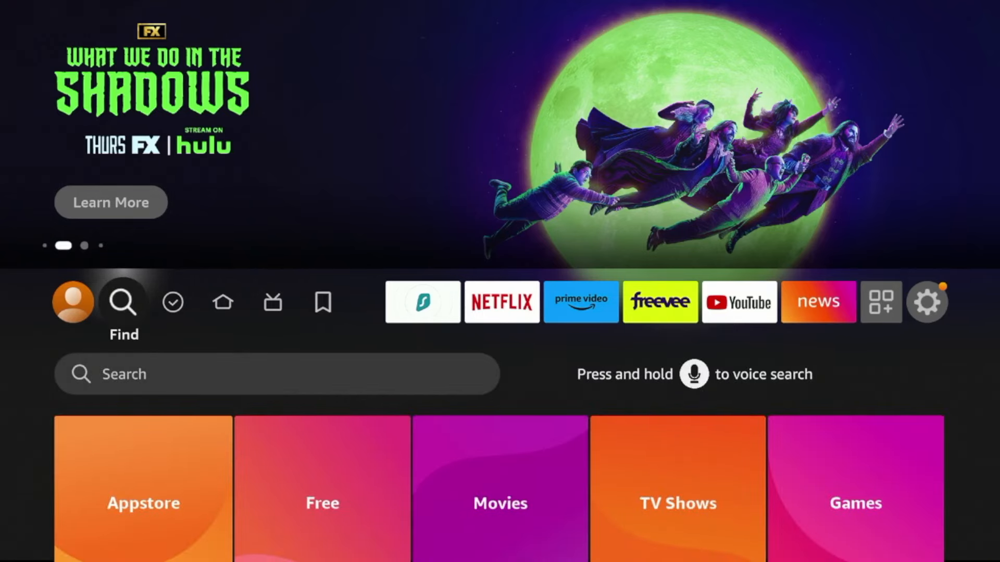
scroll(down, 3)
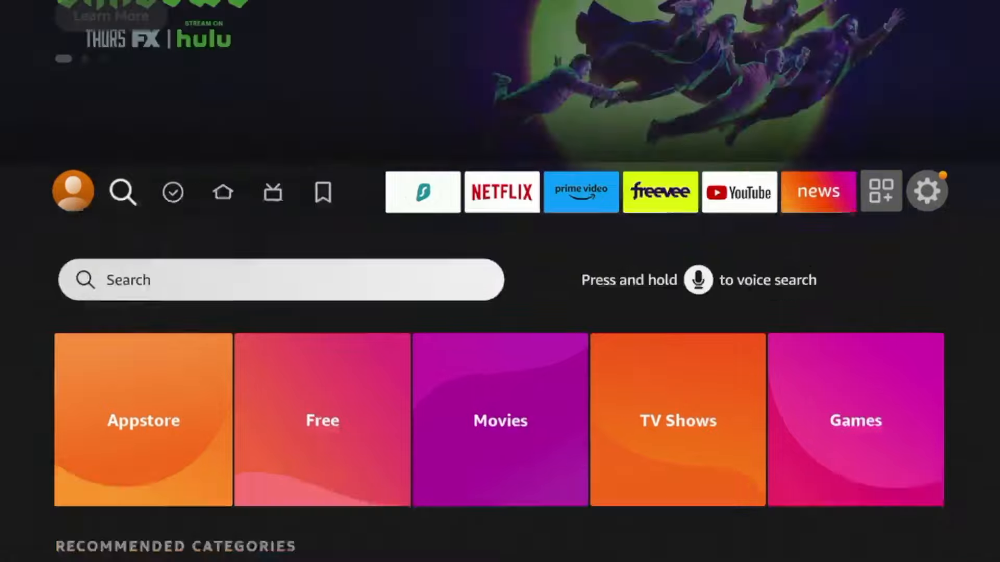
click(280, 279)
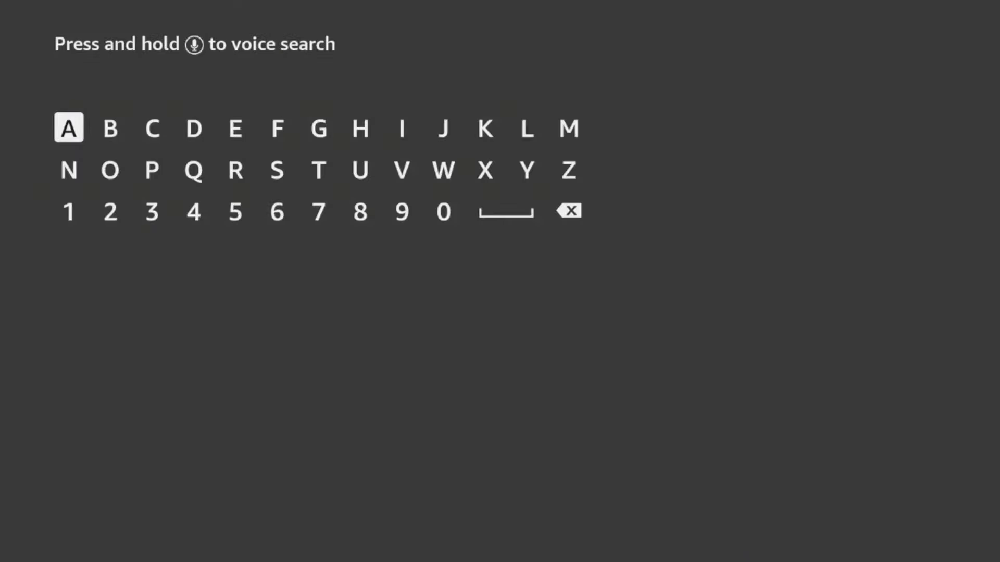
click(151, 170)
text(Down)
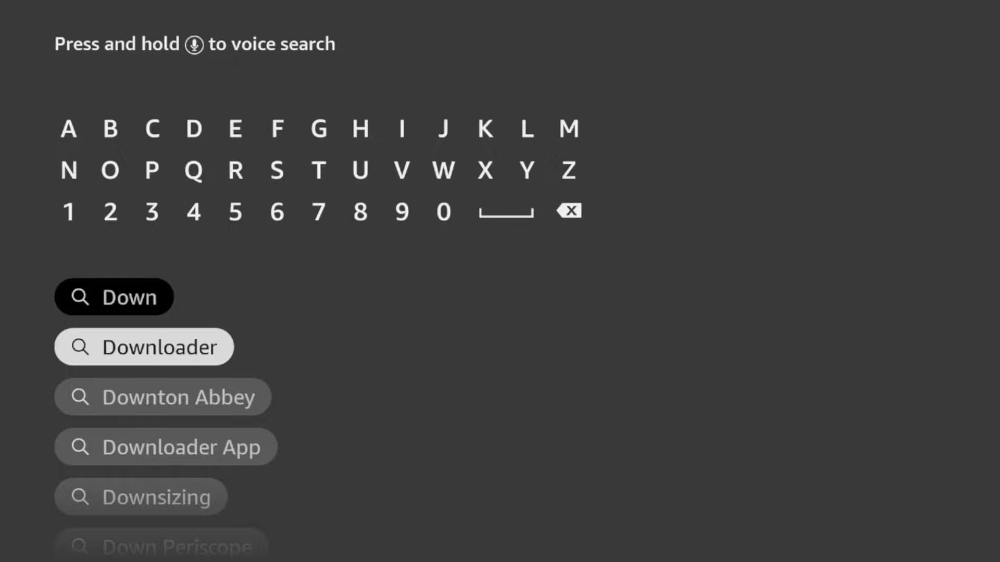
click(144, 347)
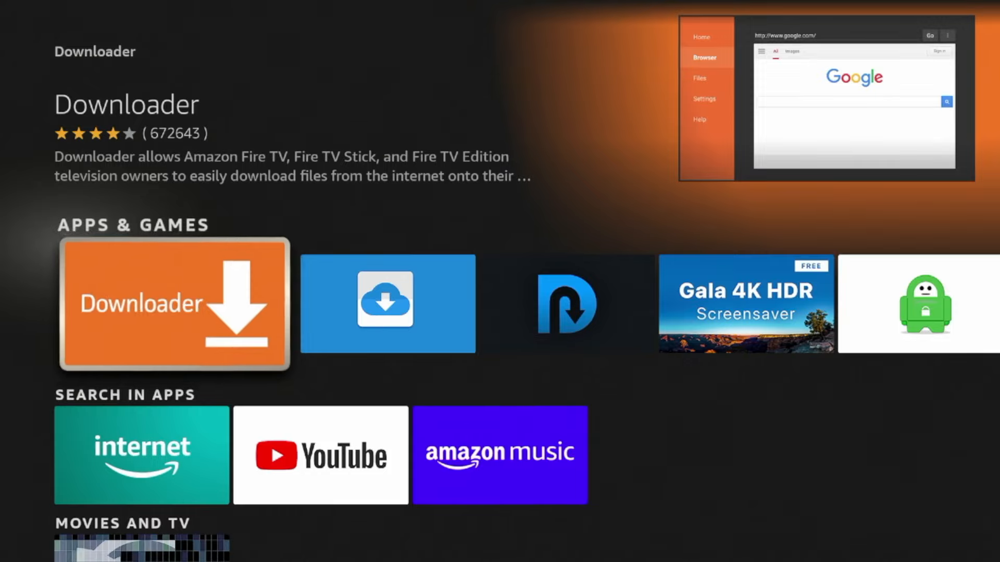
- Open the Downloader app's store page and download it
click(174, 305)
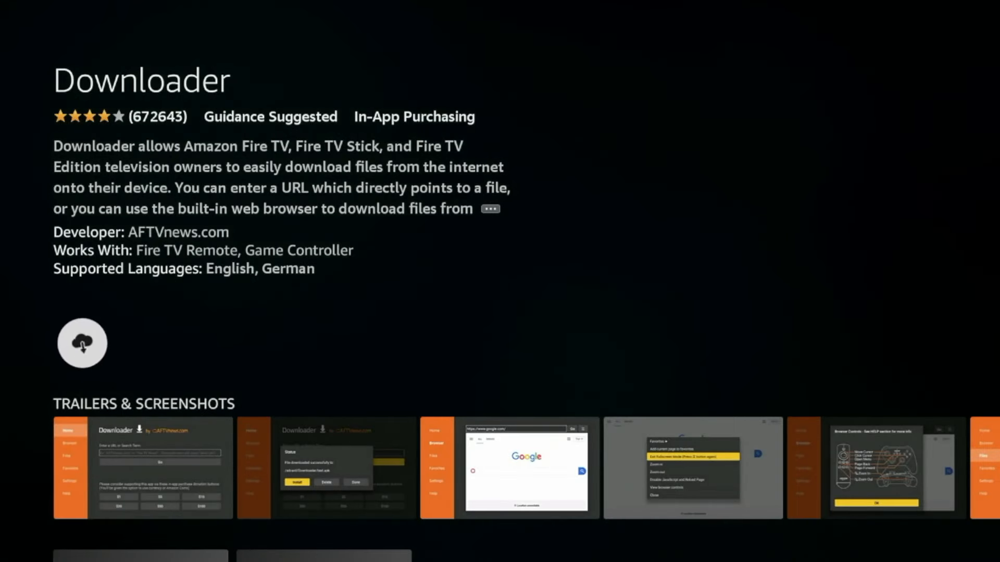
click(81, 343)
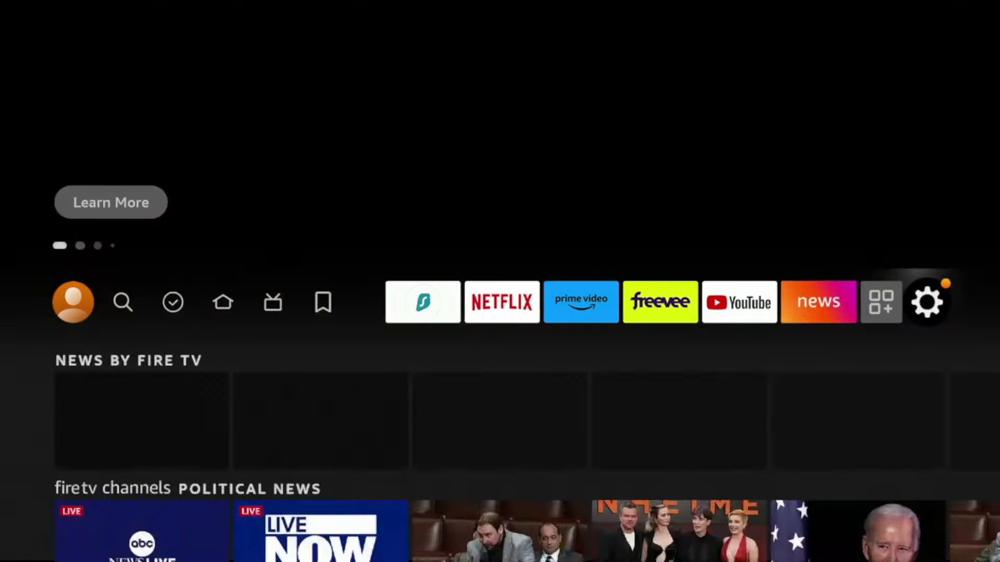
- Enable developer mode by repeatedly selecting Fire TV Stick 4K under My Fire TV > About
click(927, 301)
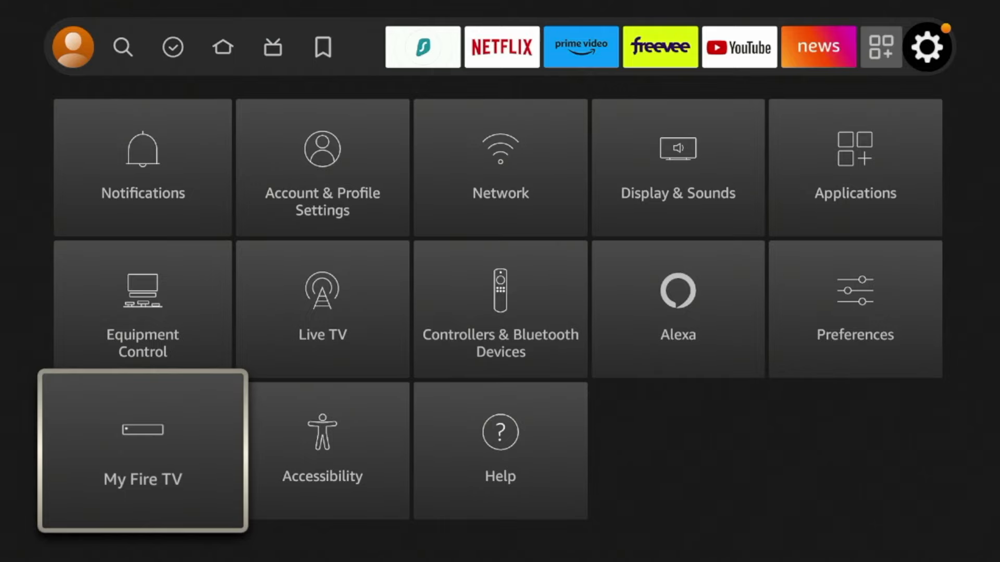
click(142, 450)
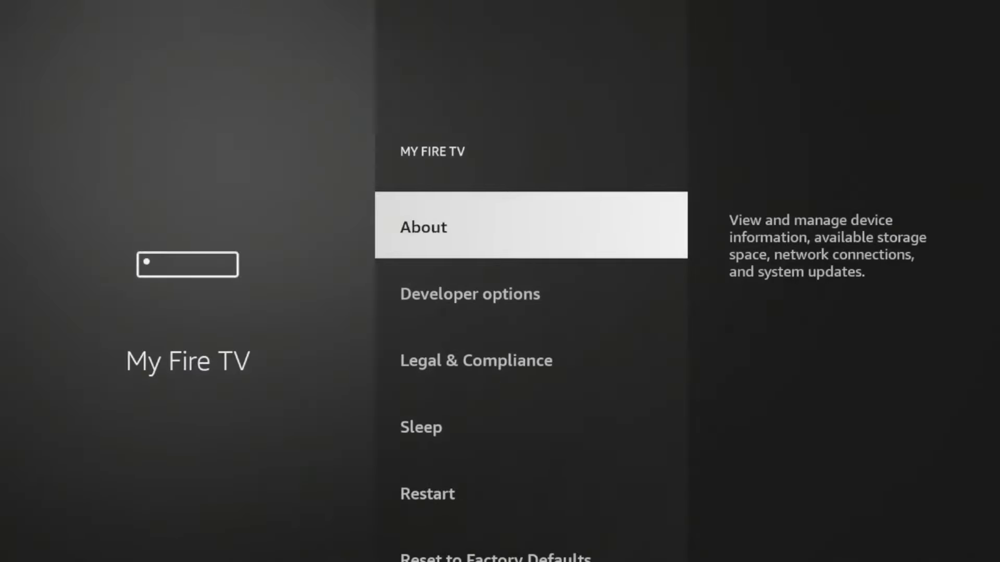
click(423, 227)
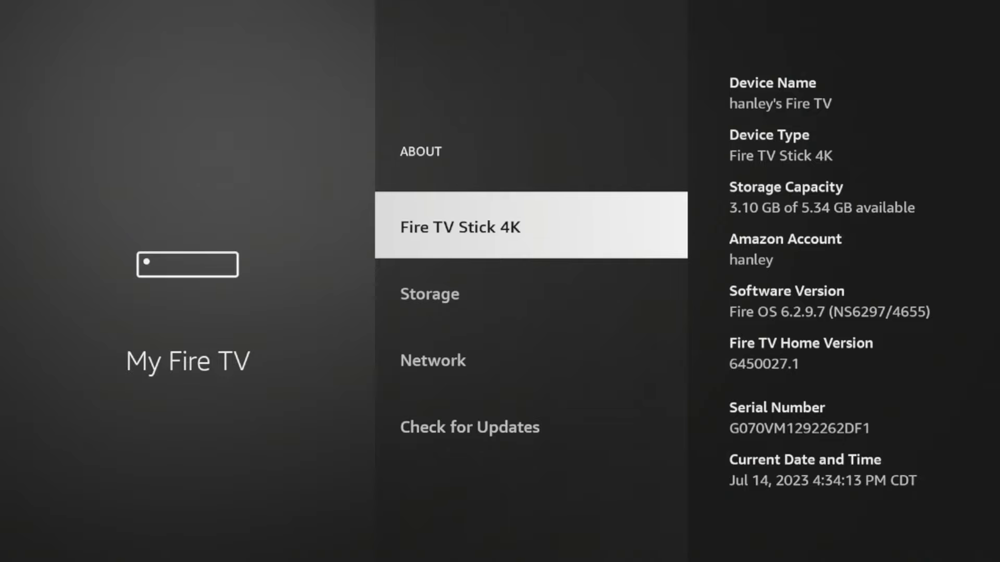
click(457, 227)
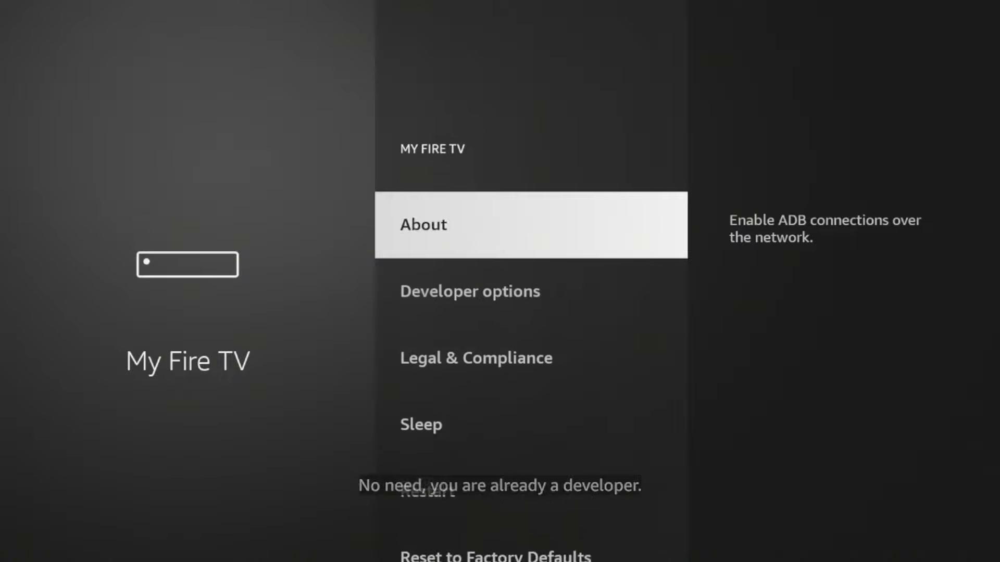
click(422, 225)
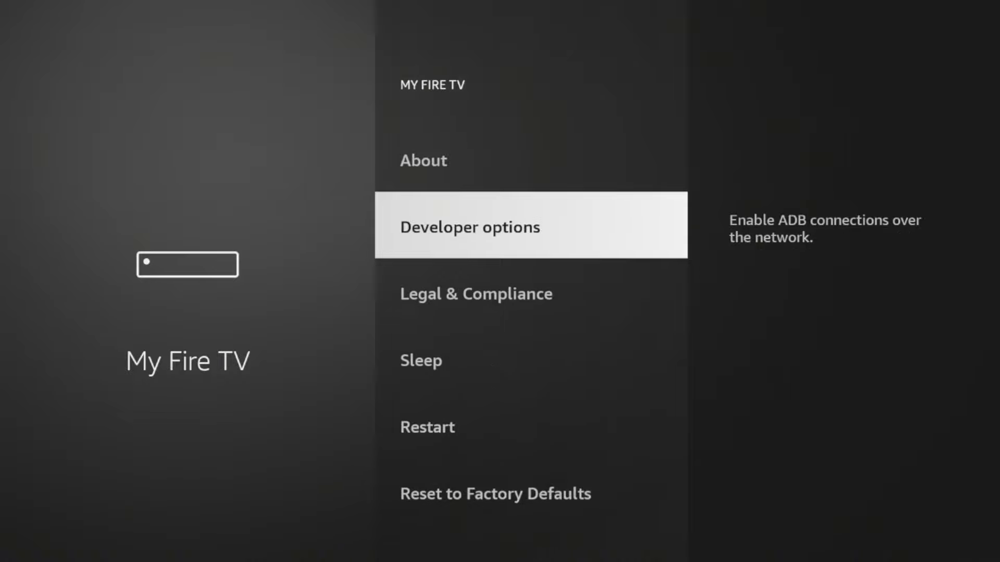
- Turn on Apps from Unknown Sources in Developer options and confirm the warning
click(469, 227)
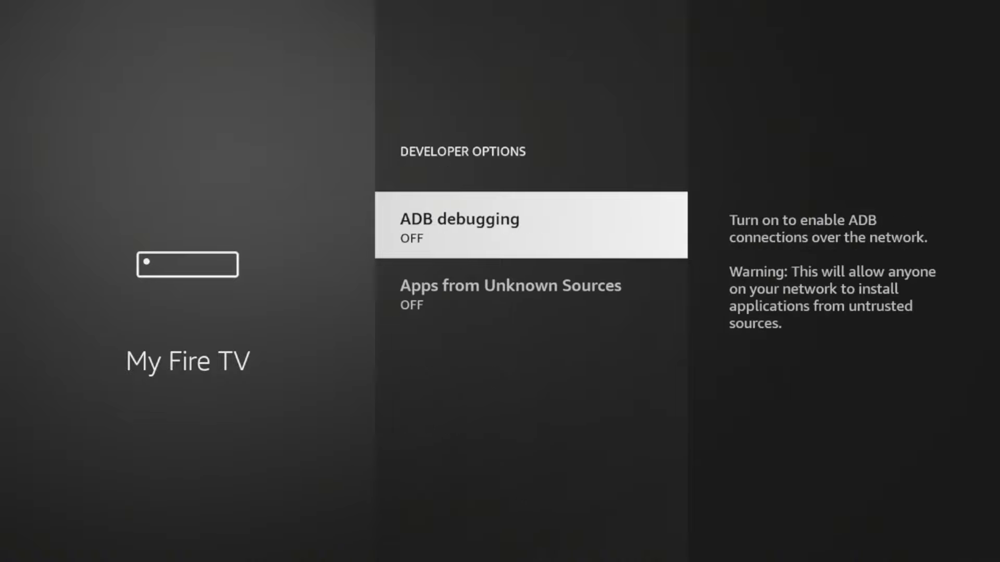
key(Down)
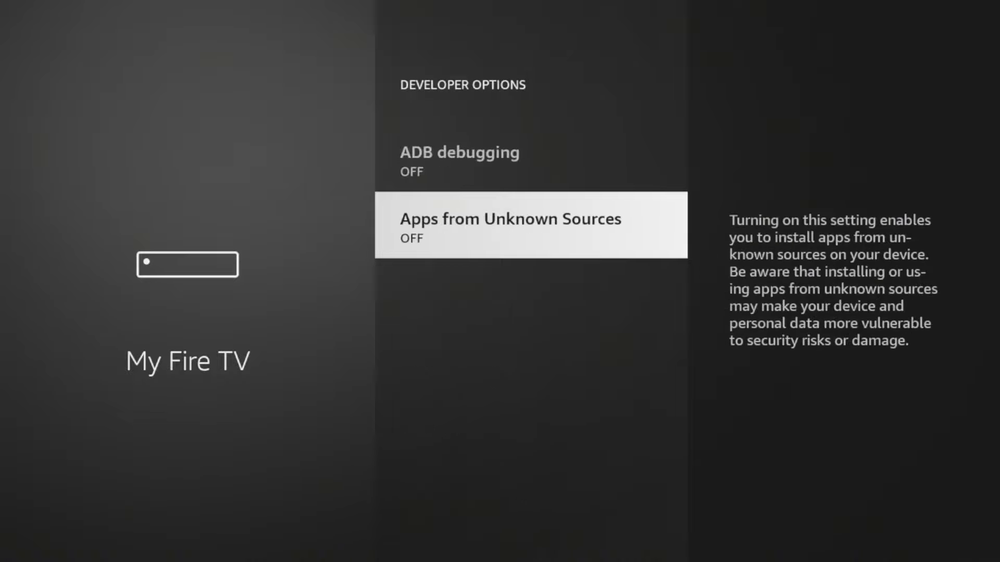
click(530, 224)
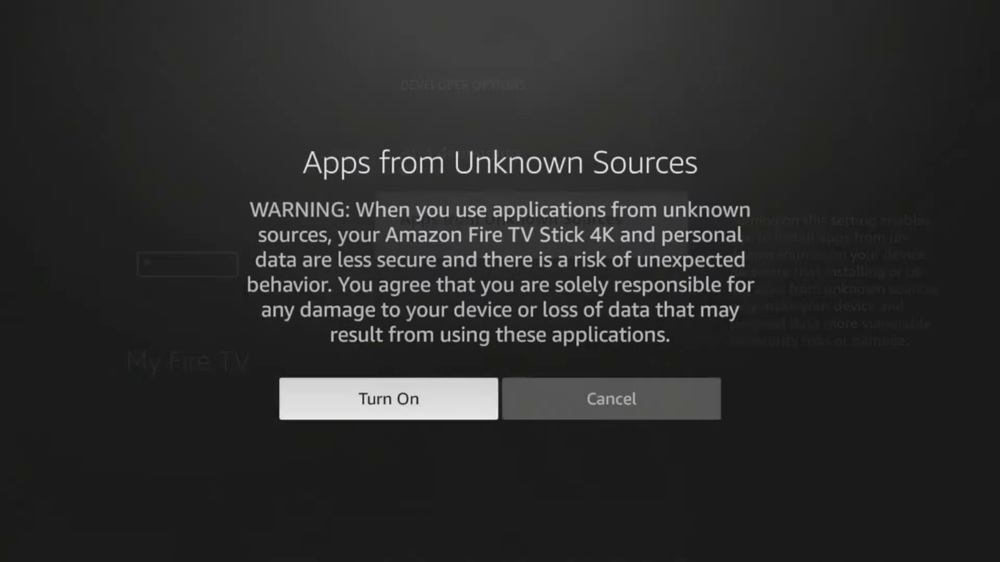
click(388, 398)
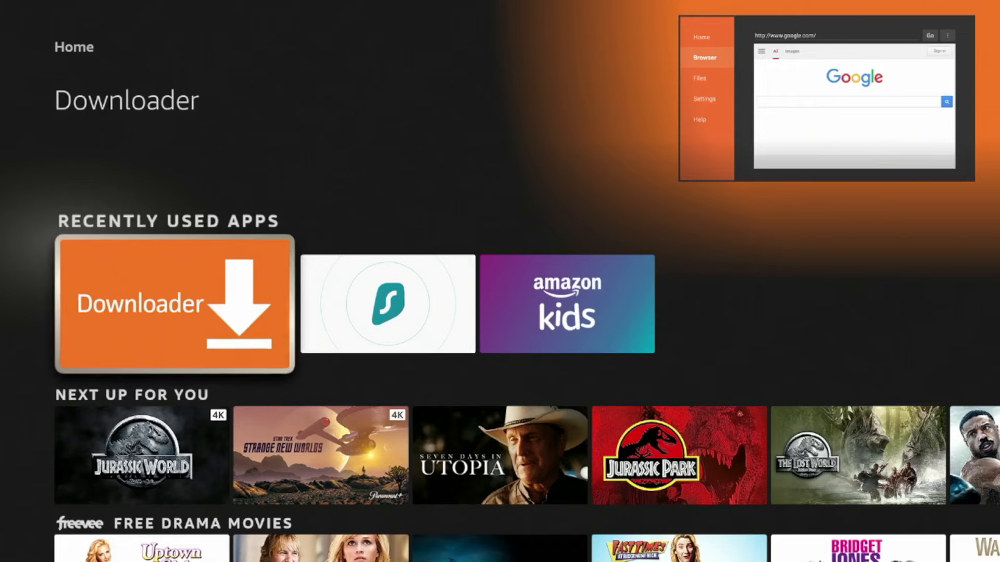
- Launch Downloader, allow file access, and close the Quick Start Guide
click(173, 304)
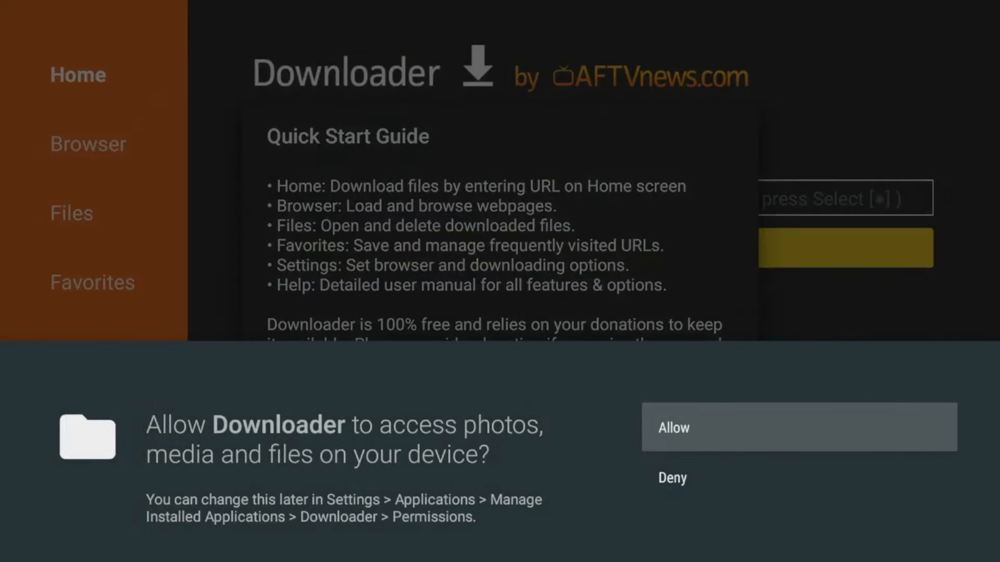
click(797, 427)
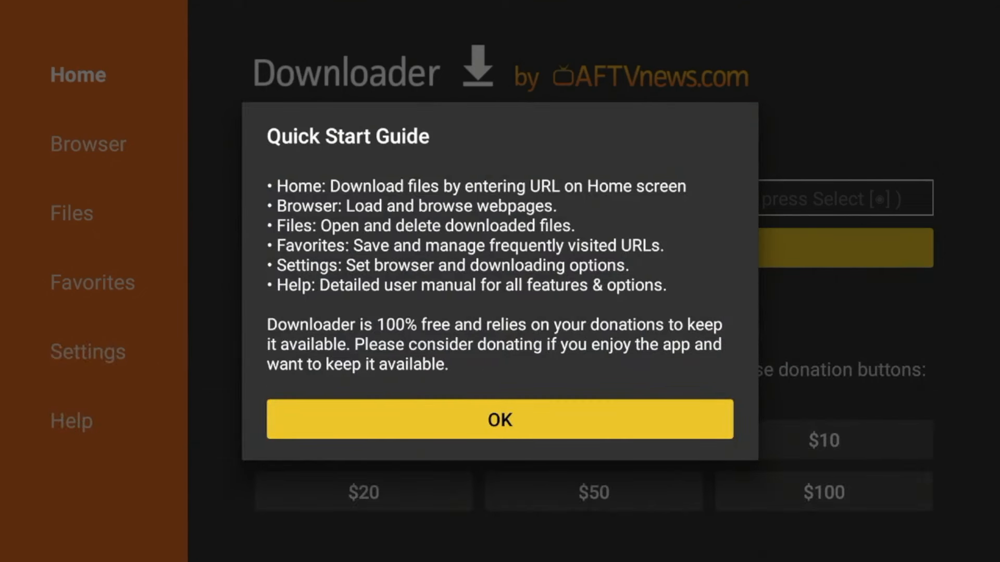
click(500, 418)
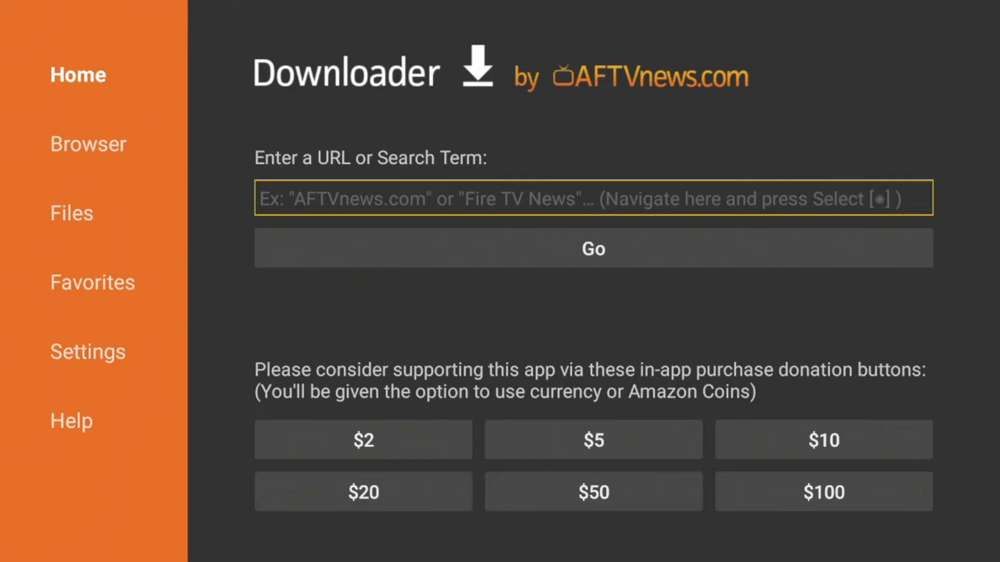
- Enter code 298344 in Downloader's URL box and press Go
click(593, 199)
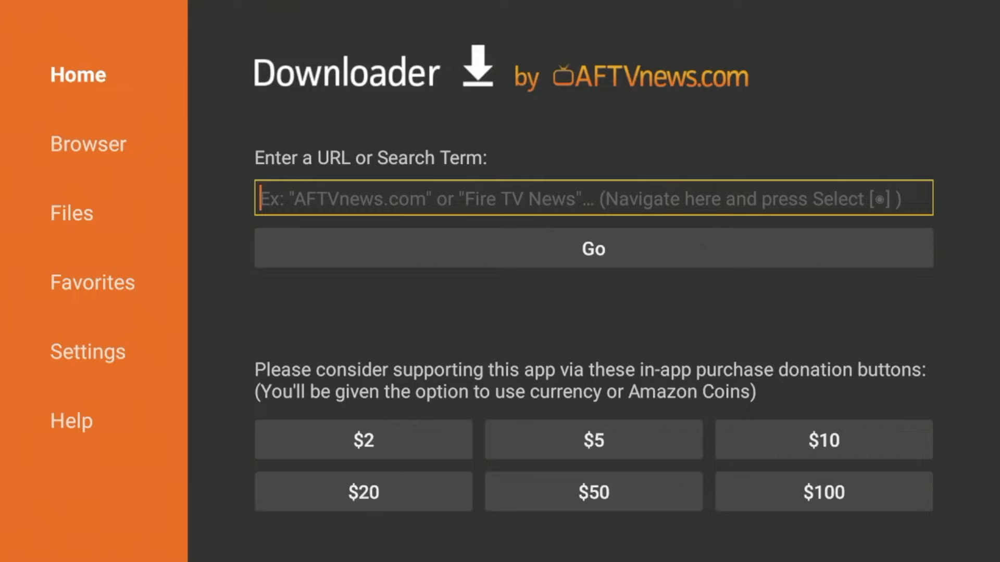
click(593, 198)
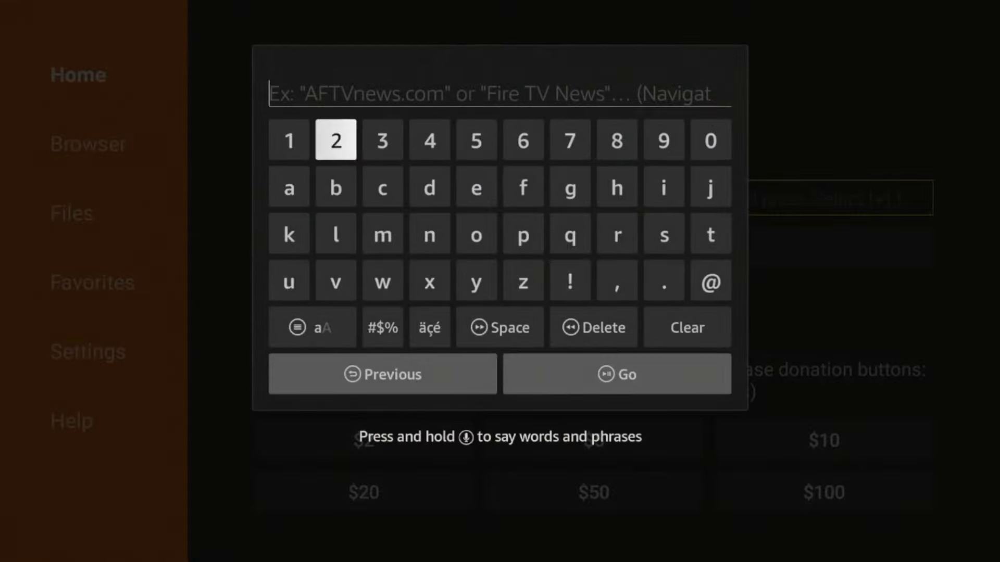
click(663, 140)
text(298344)
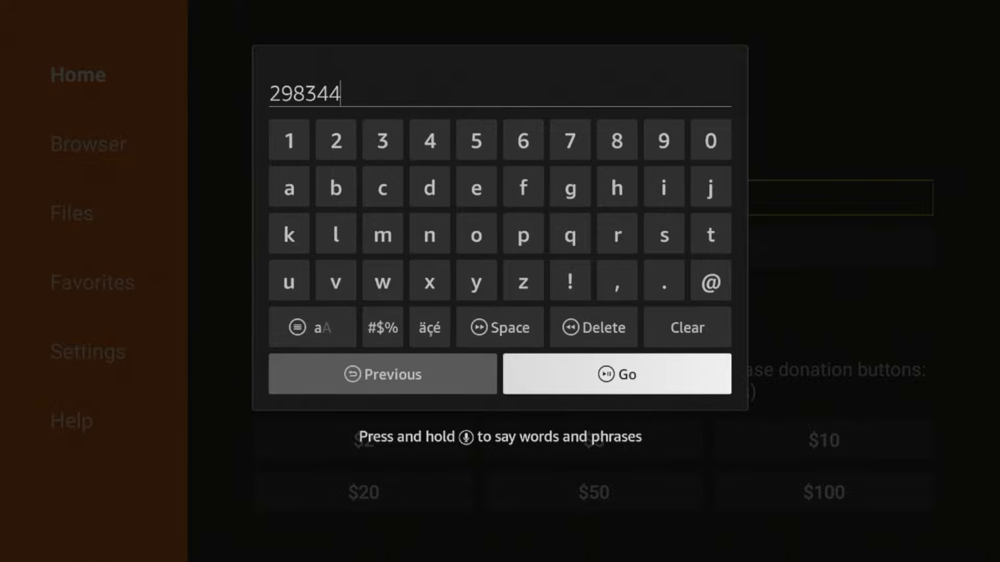
click(615, 374)
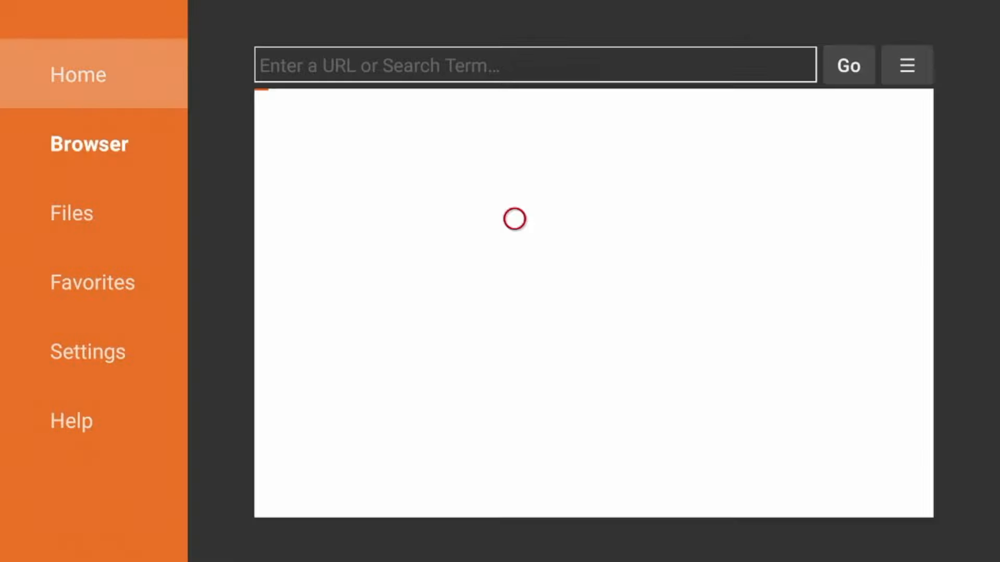
- Bookmark the IPTV WIRE Quick Links page via the ☰ menu's Add current page to favorites
click(848, 65)
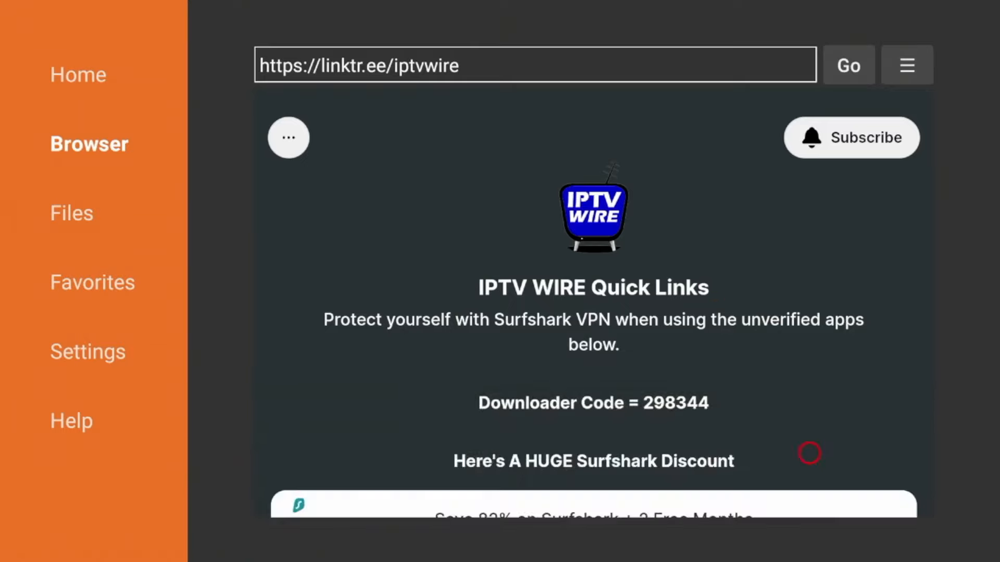
scroll(down, 3)
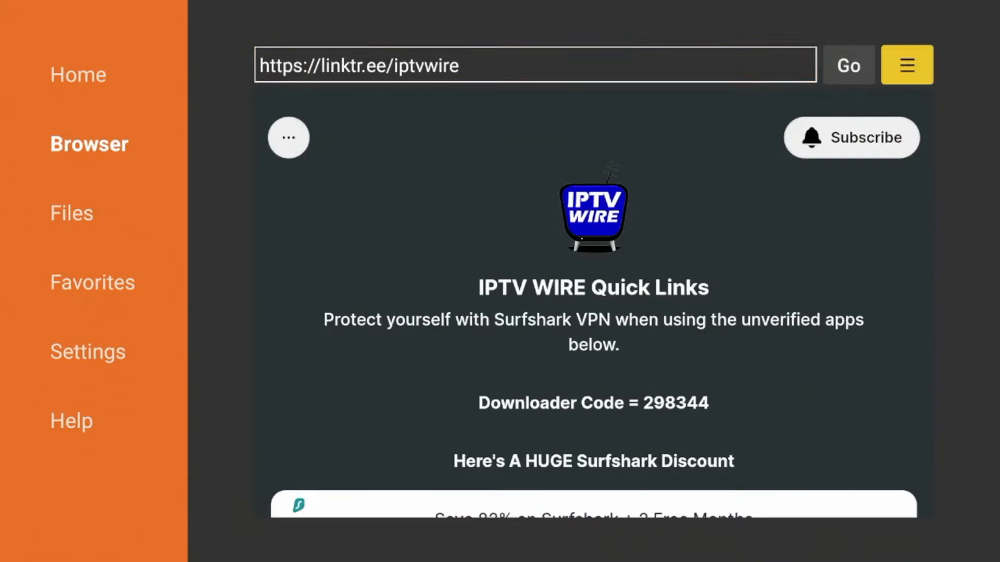
click(906, 65)
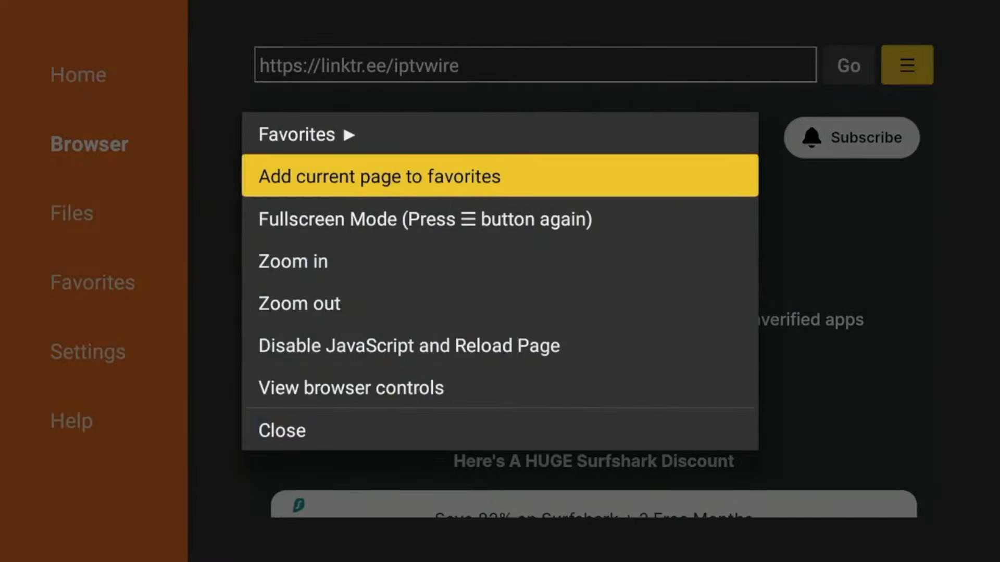
click(378, 177)
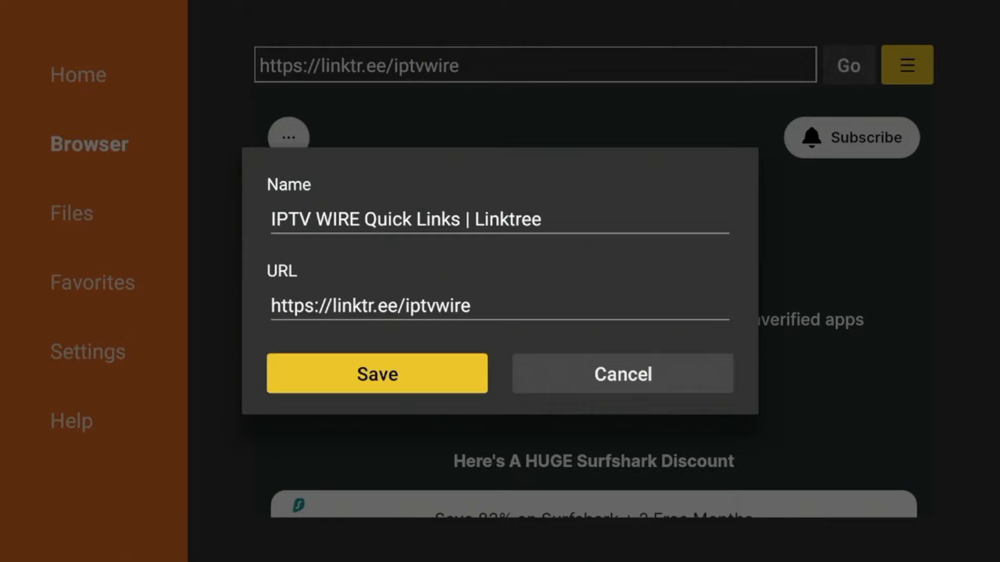
click(376, 374)
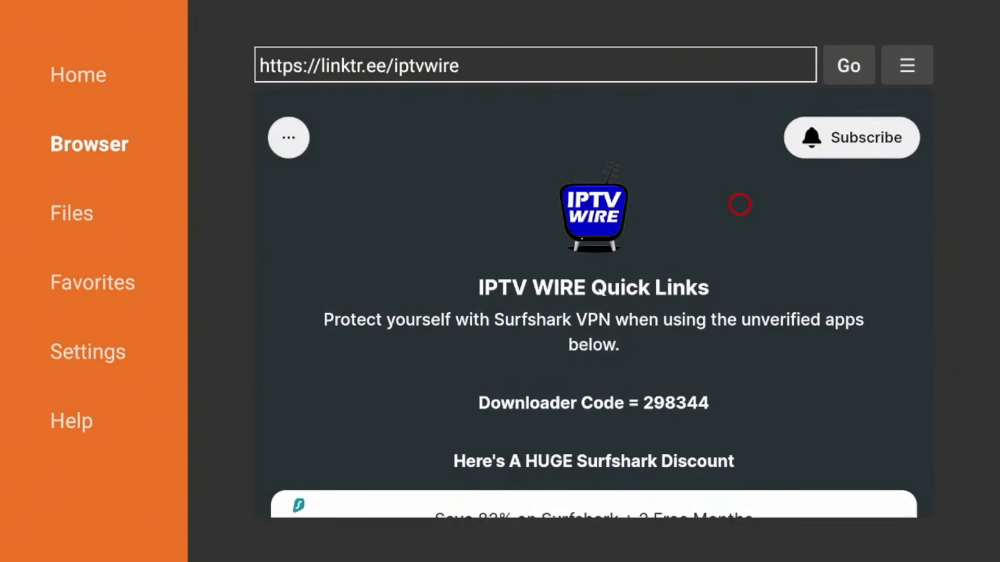
- Scroll down the Quick Links page to the Utilities section
scroll(down, 3)
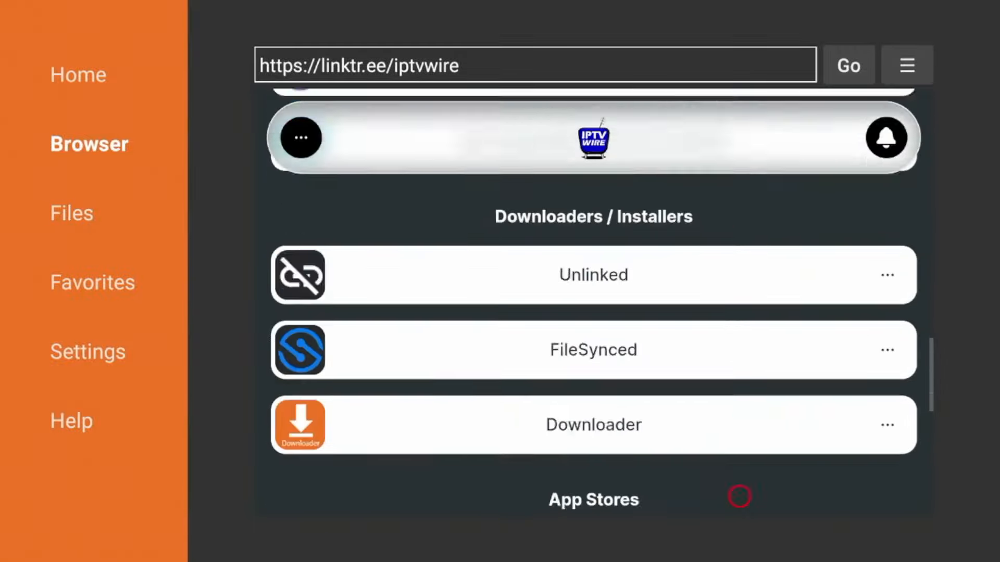
scroll(down, 3)
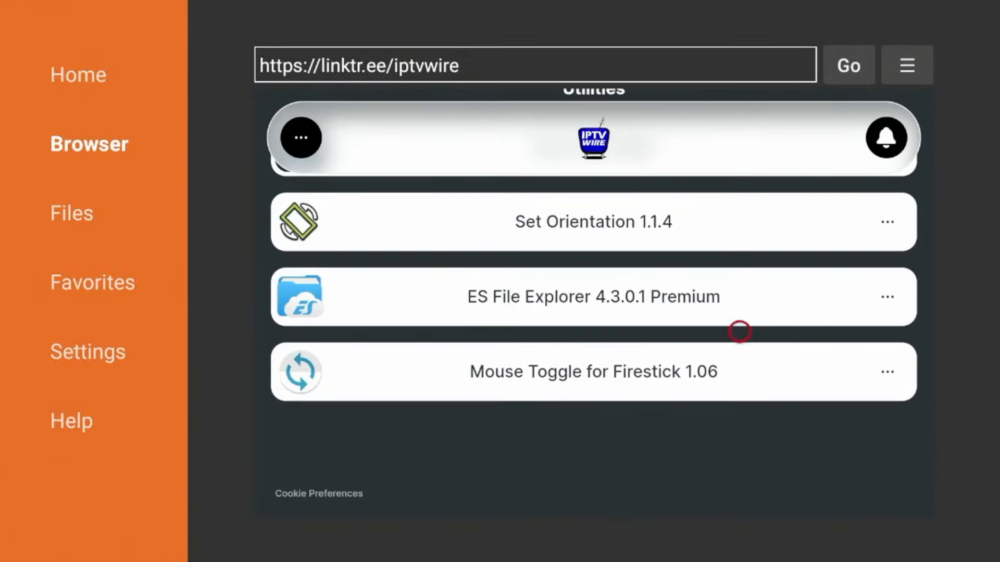
scroll(down, 3)
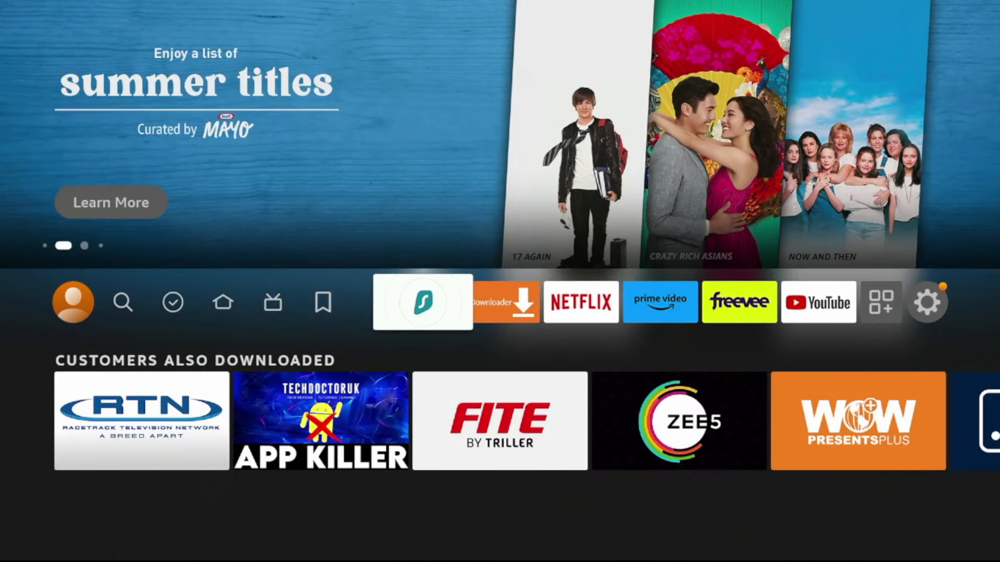
- Select the Downloader tile in the home screen apps row
click(423, 302)
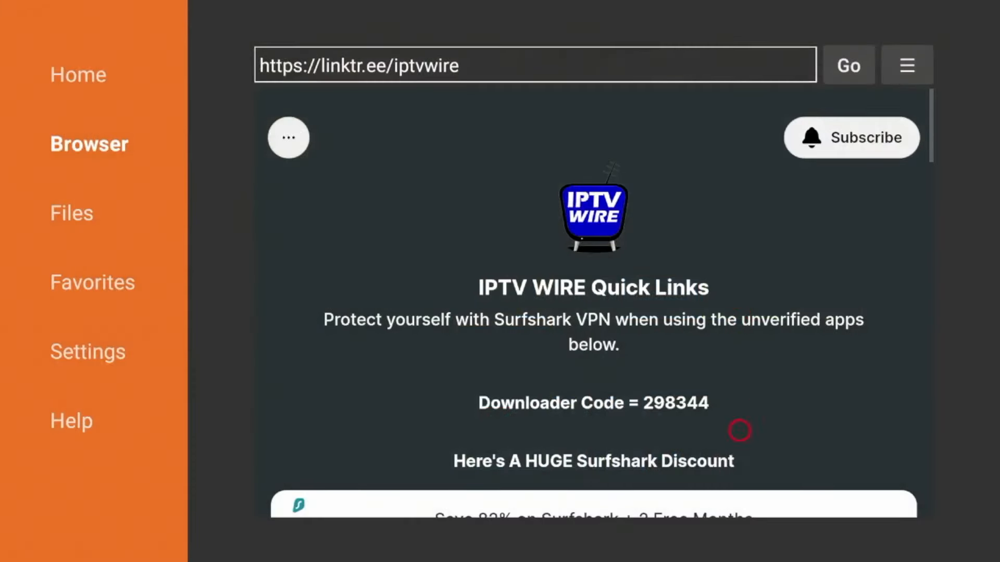
mouse_move(818, 466)
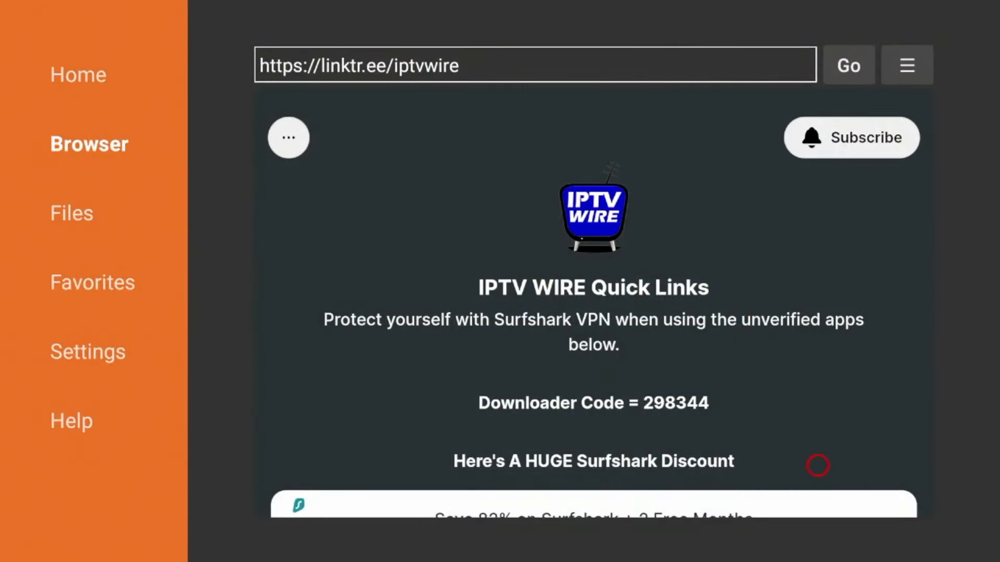